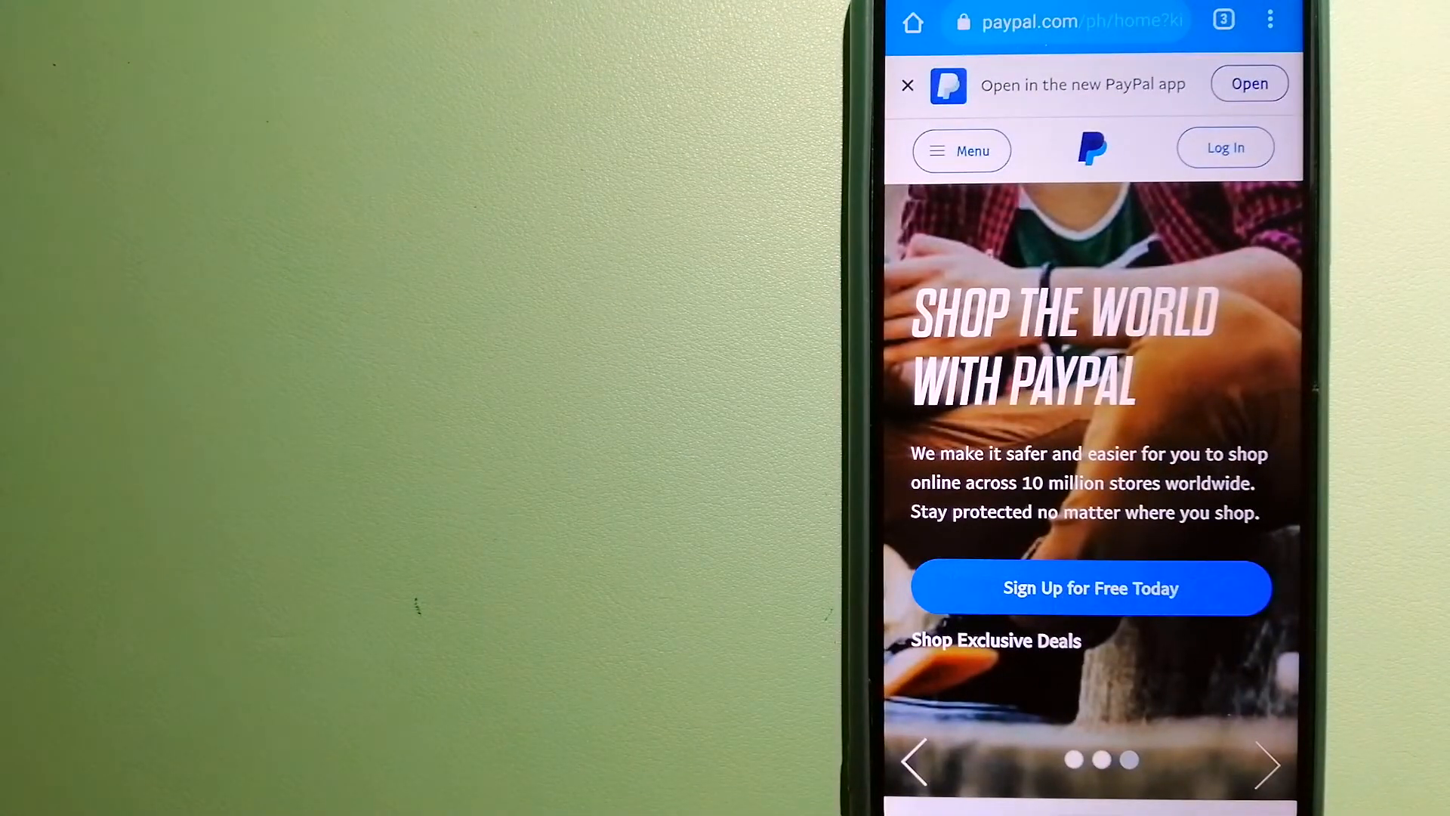
Advance the PayPal homepage carousel, then show the open Wise, XE currency and PayPal tabs.
click(1267, 764)
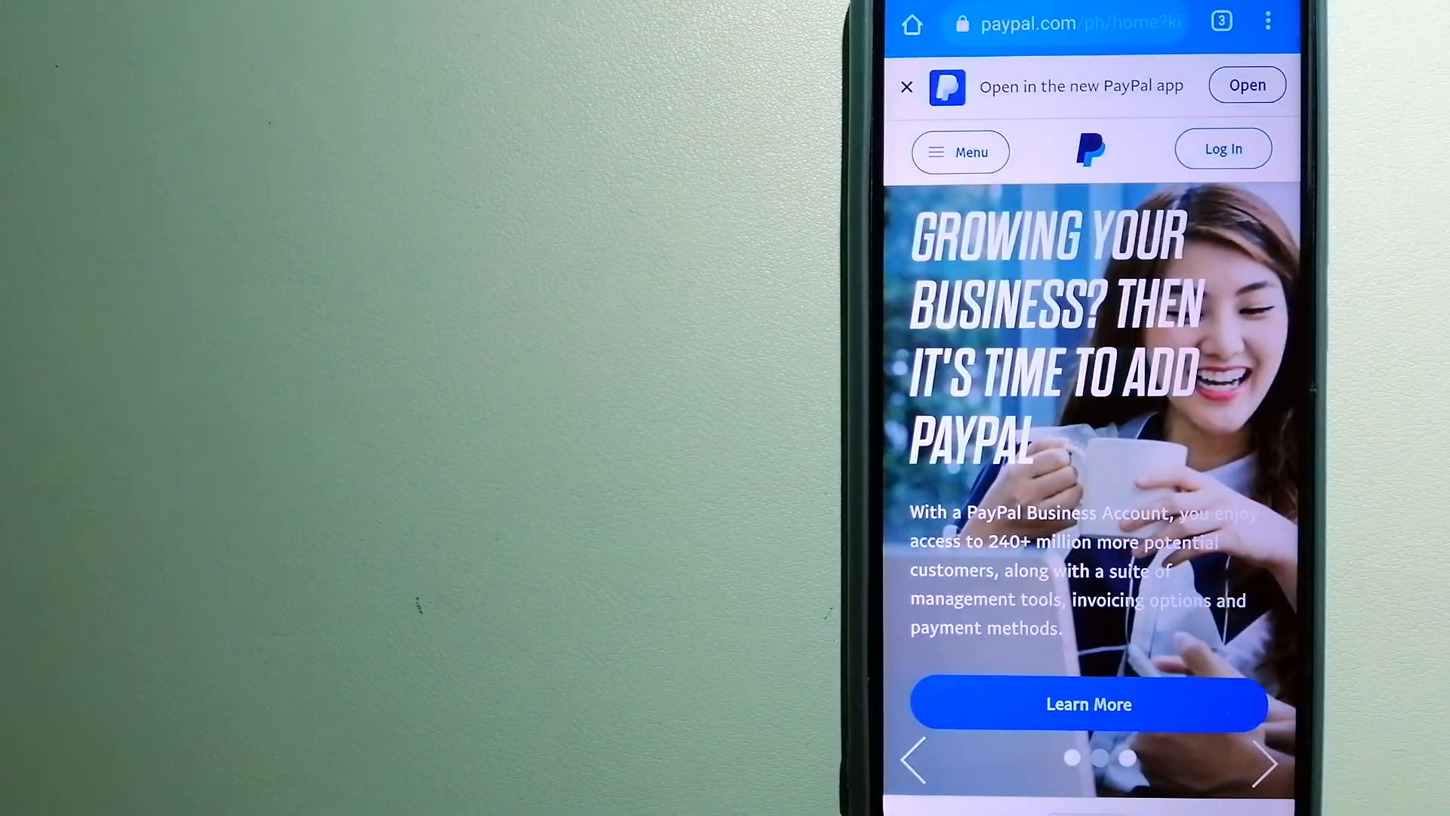
click(1266, 761)
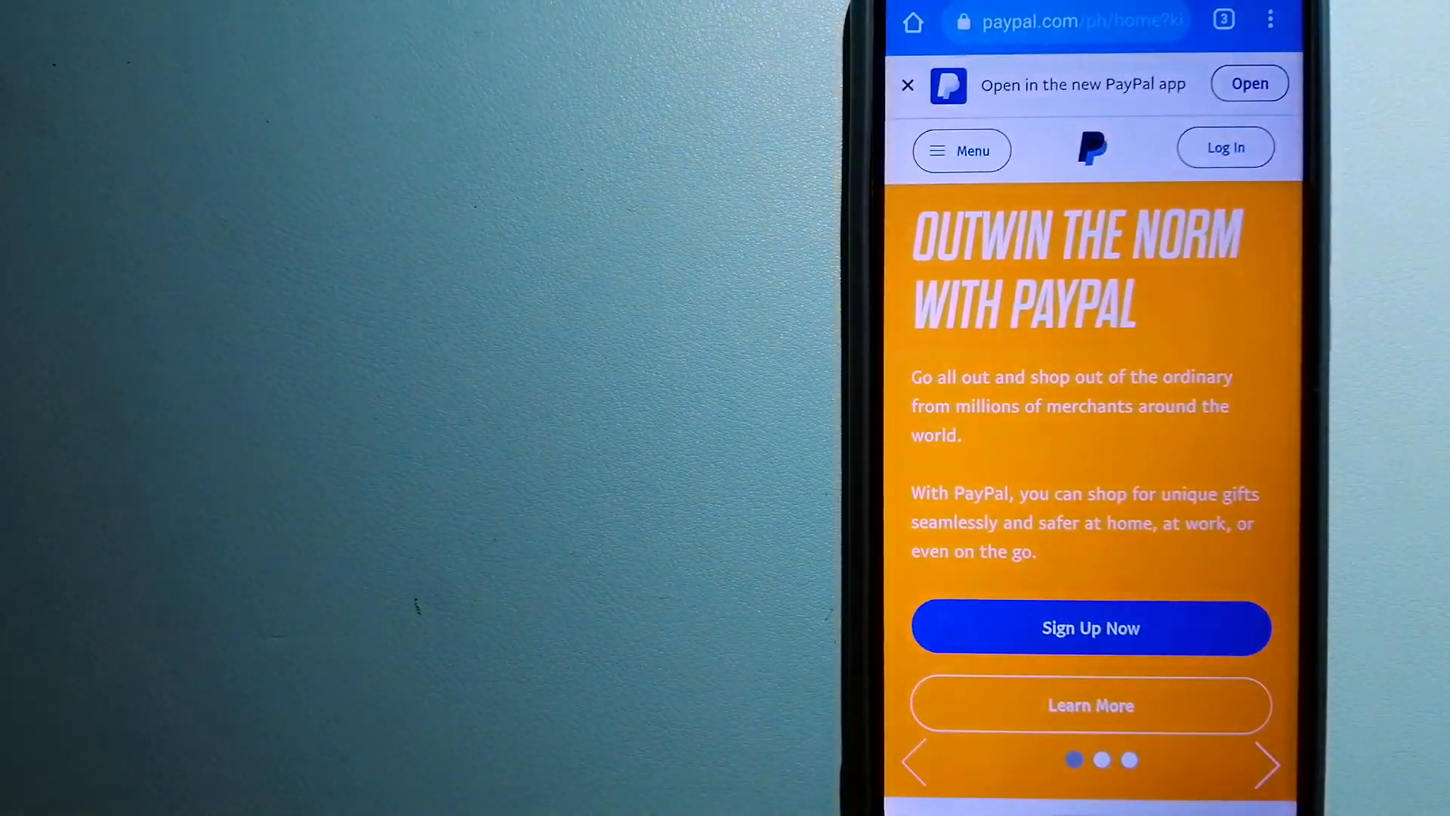
click(1269, 763)
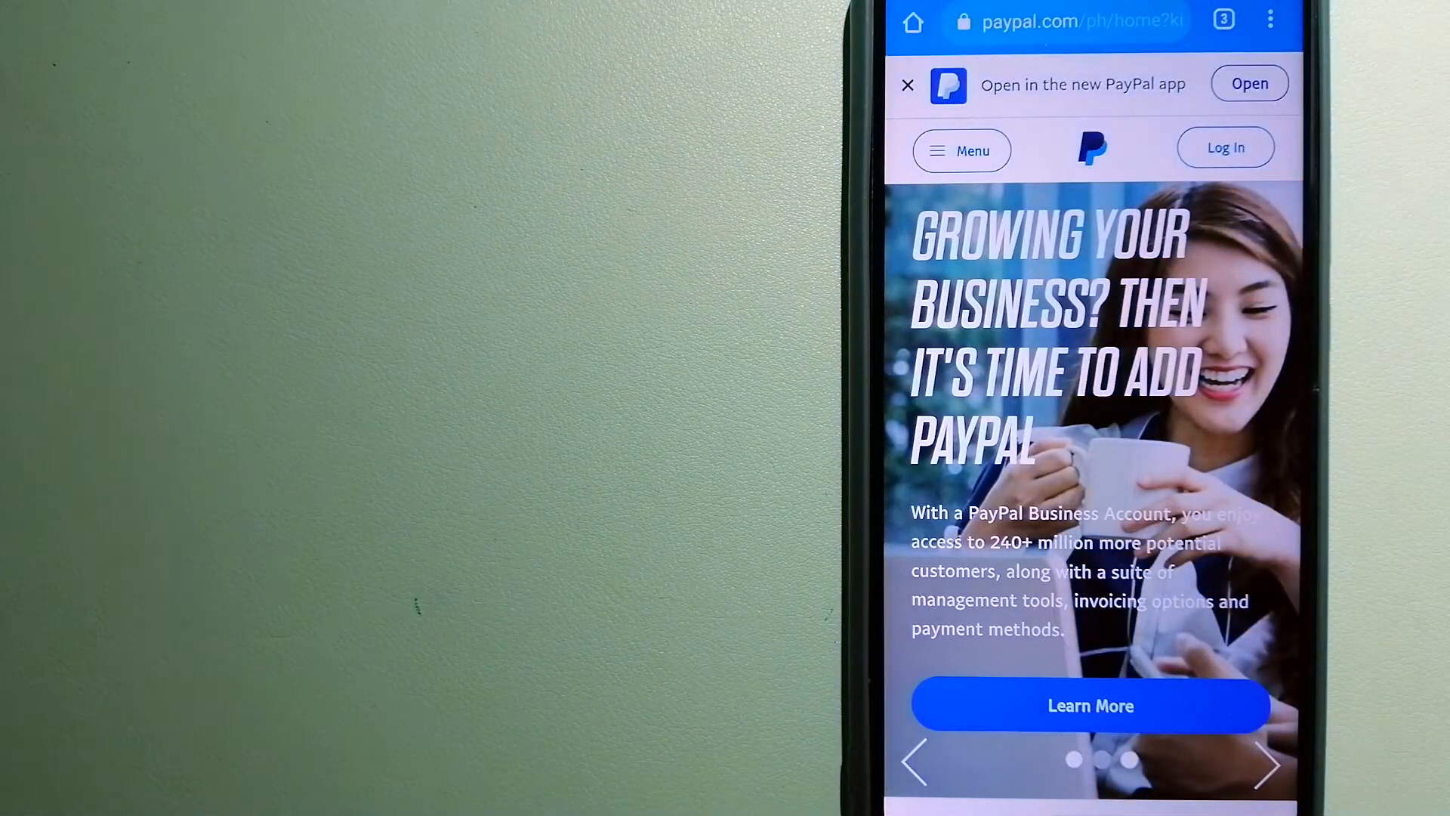
click(1267, 763)
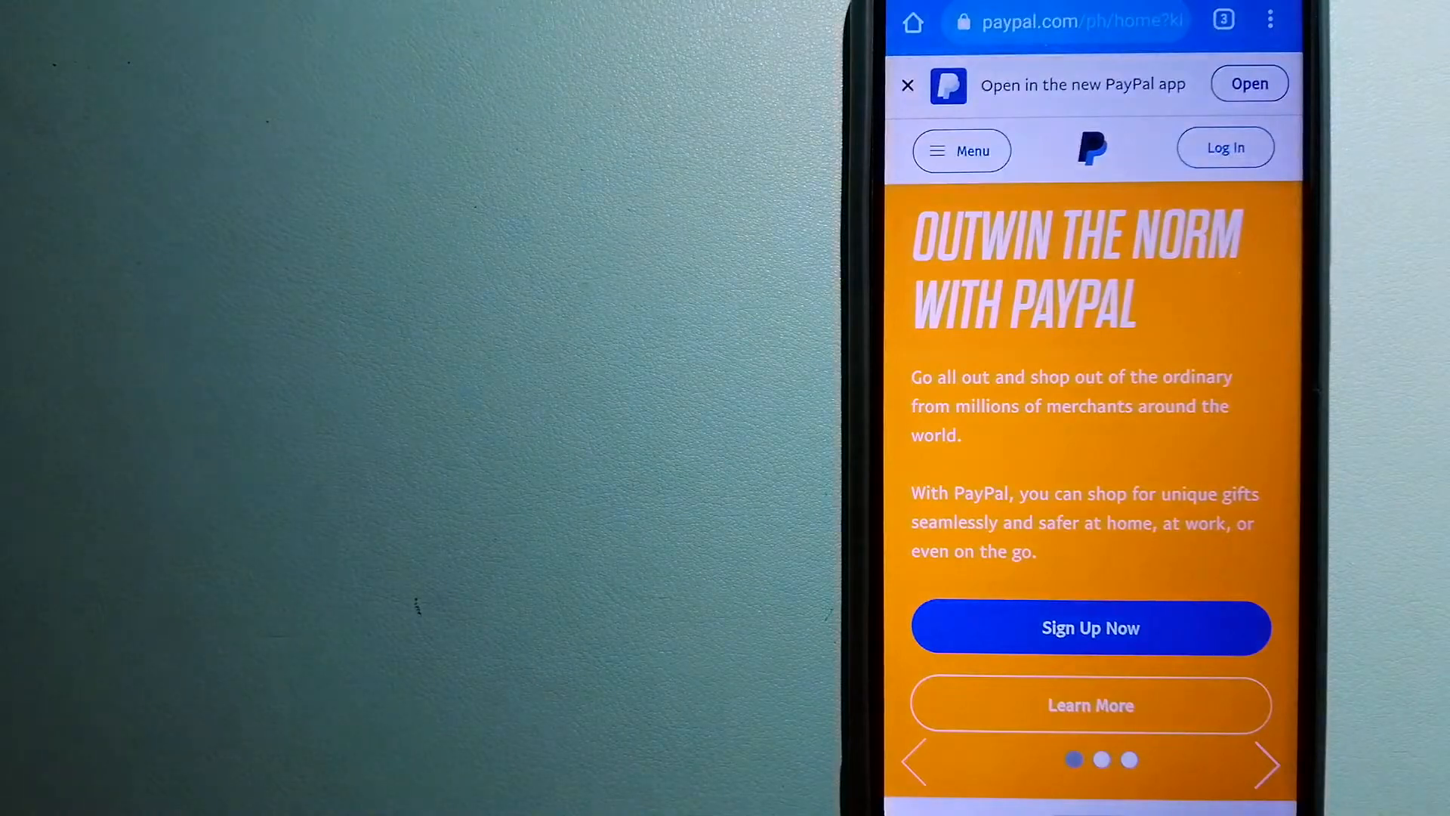
click(1222, 19)
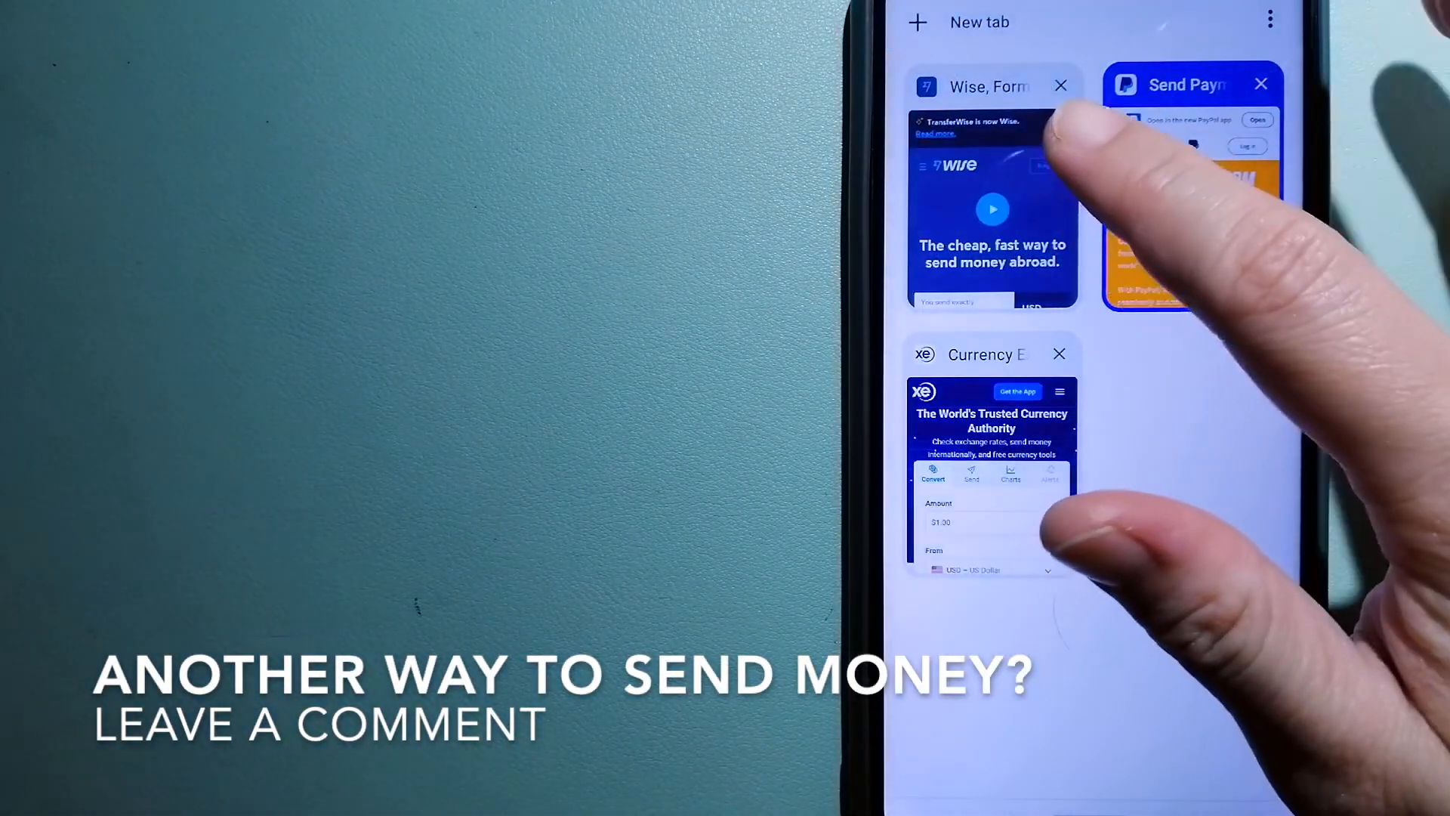